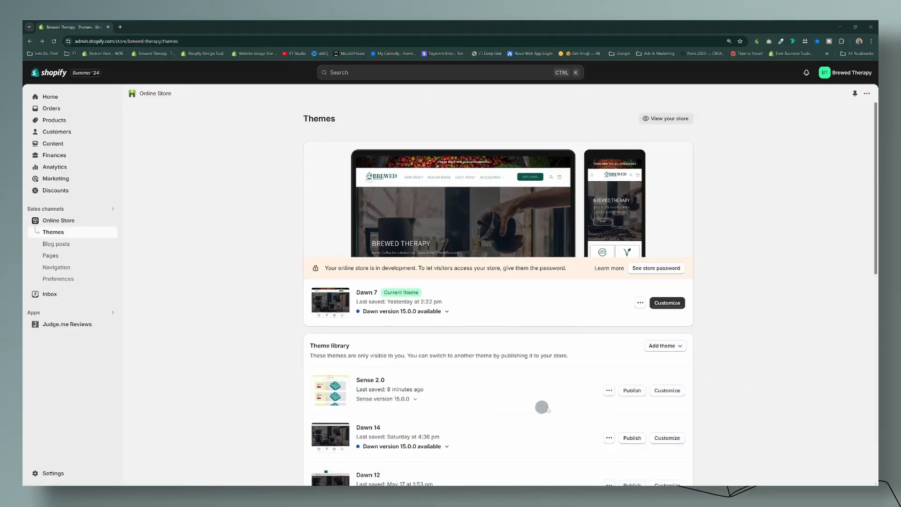
Step: Customize the Sense 2.0 theme and preview its home page with three Image with text sections
{"action": "left_click", "coordinate": [667, 390]}
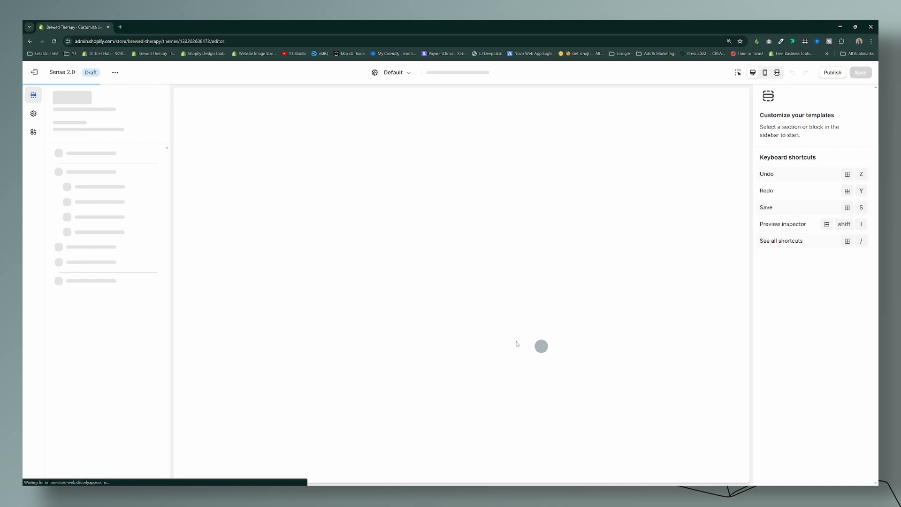
{"action": "left_click", "coordinate": [116, 72]}
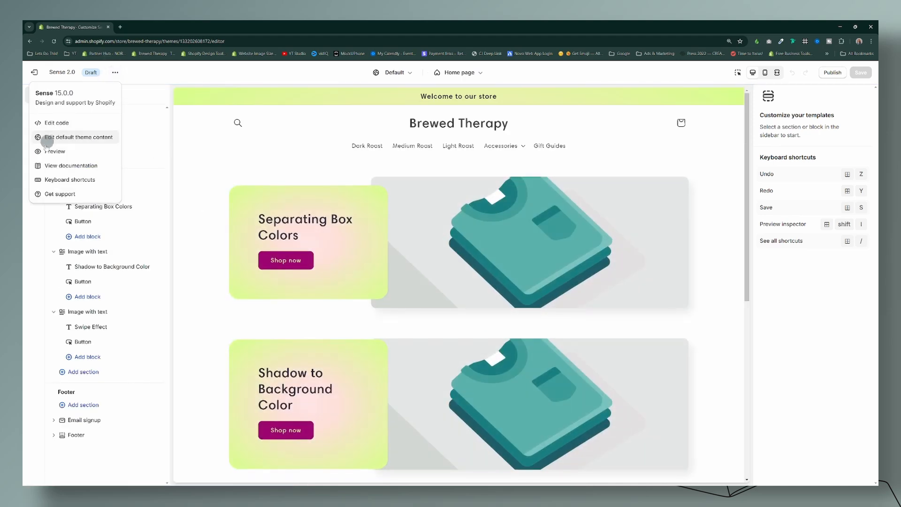
{"action": "left_click", "coordinate": [55, 151]}
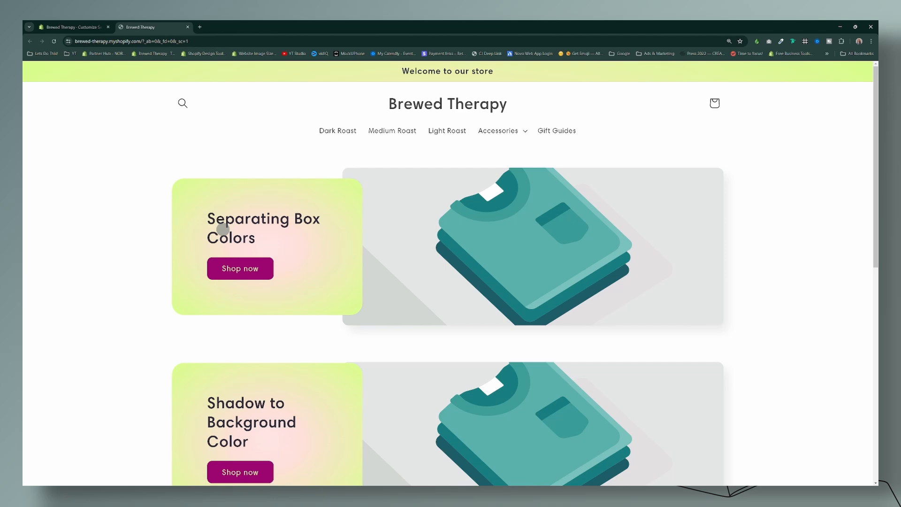
{"action": "scroll", "scroll_direction": "down", "scroll_amount": 3}
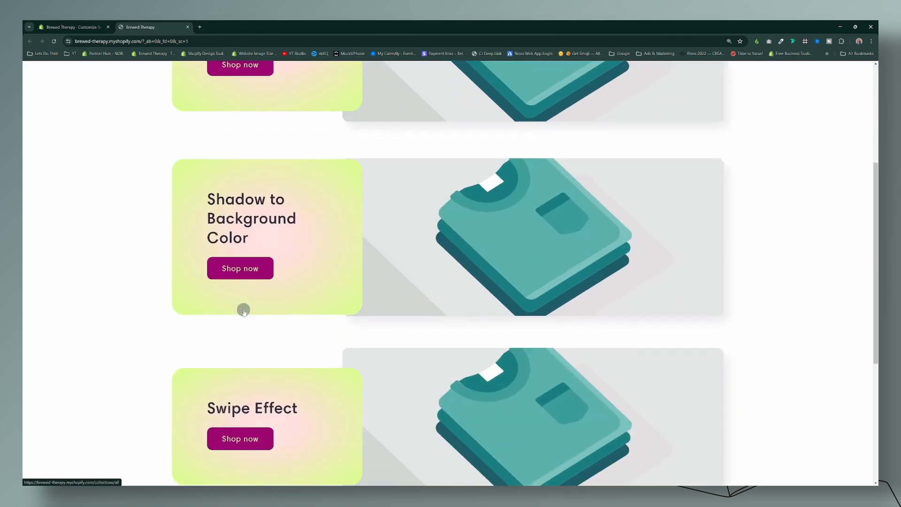
{"action": "scroll", "scroll_direction": "down", "scroll_amount": 3}
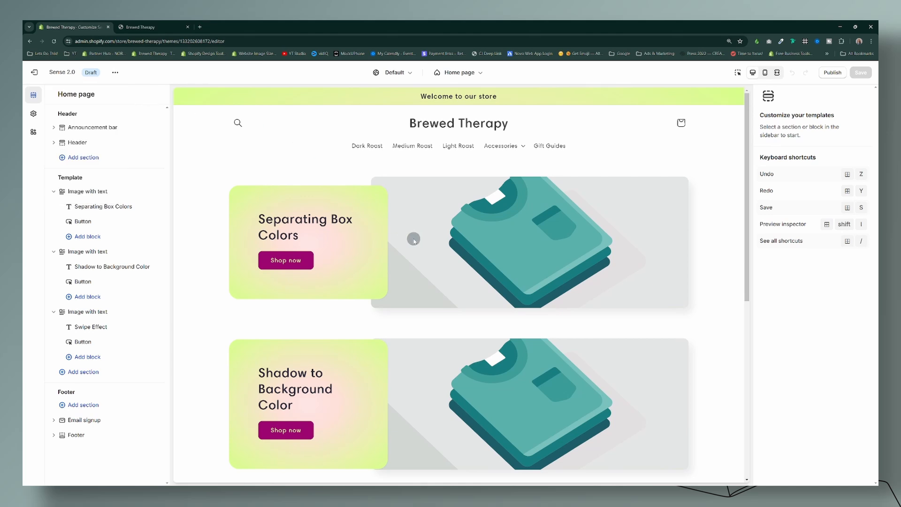
{"action": "mouse_move", "coordinate": [285, 261]}
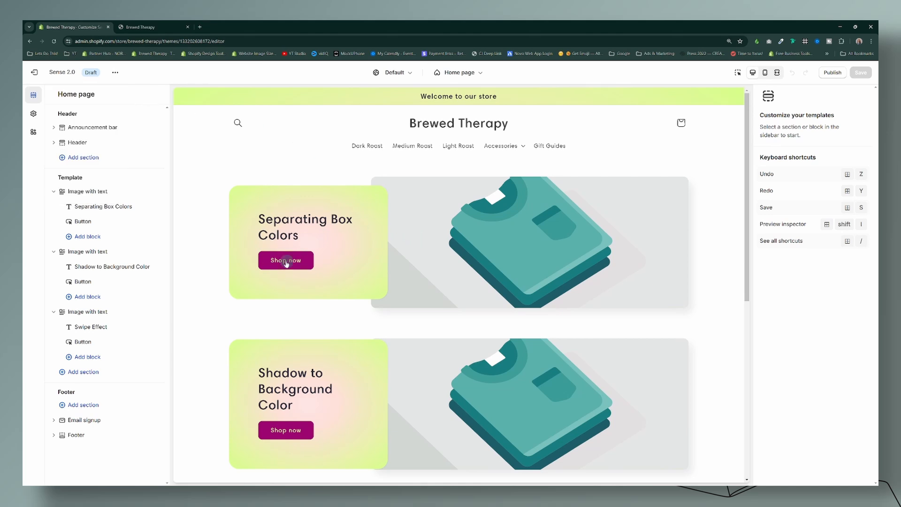
Step: Select the first Image with text section and scroll its settings toward Custom CSS
{"action": "scroll", "scroll_direction": "down", "scroll_amount": 3}
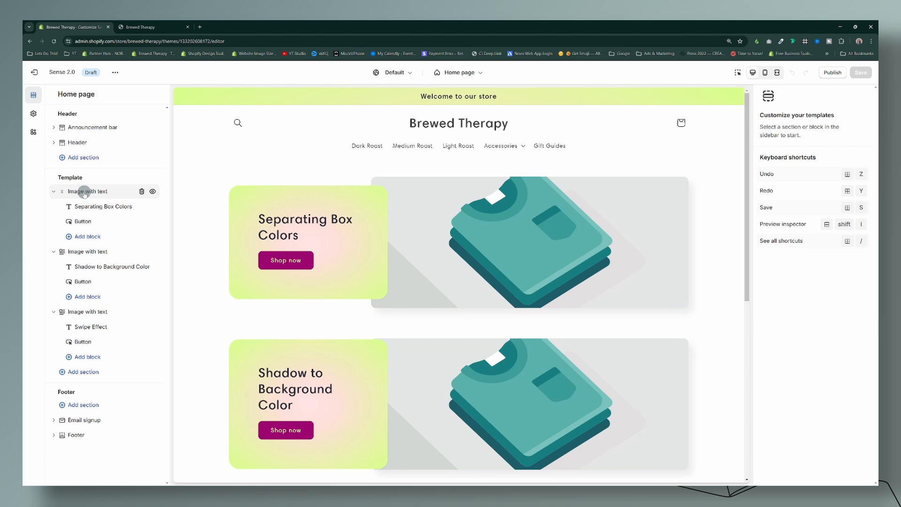
{"action": "left_click", "coordinate": [87, 192]}
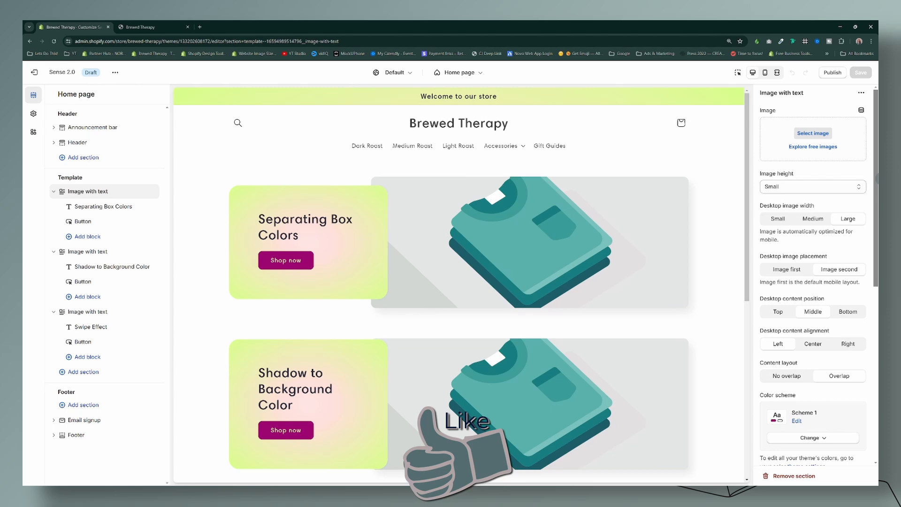
{"action": "scroll", "scroll_direction": "down", "scroll_amount": 3}
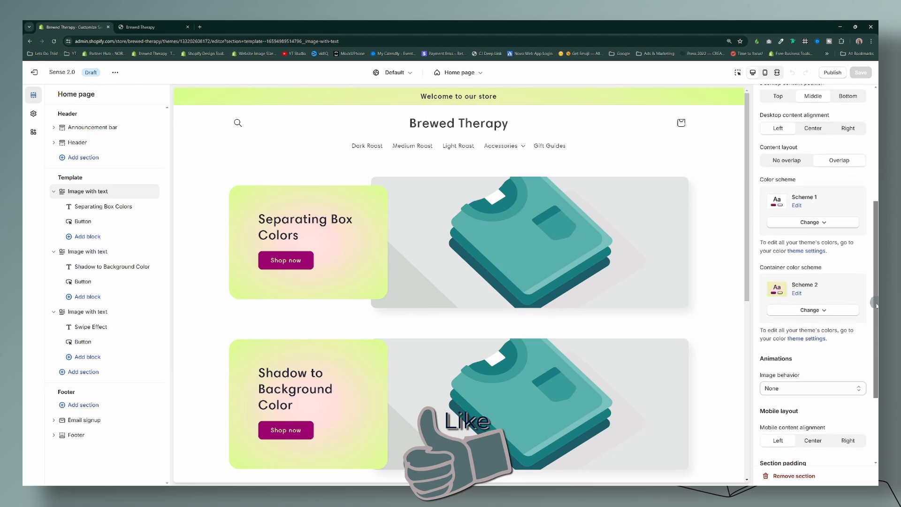
{"action": "scroll", "scroll_direction": "down", "scroll_amount": 3}
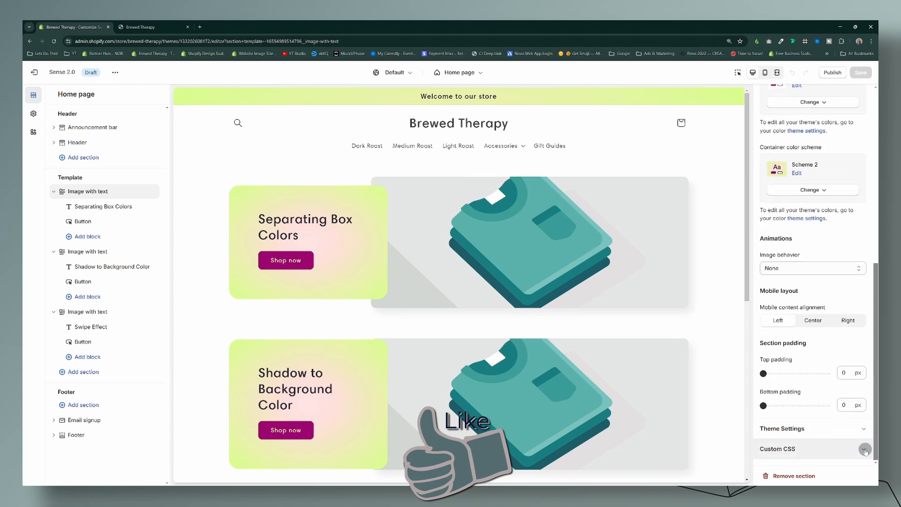
Step: Add a .button:hover teal-and-orange box-shadow with 0.5s ease-out transition and save
{"action": "left_click", "coordinate": [865, 450]}
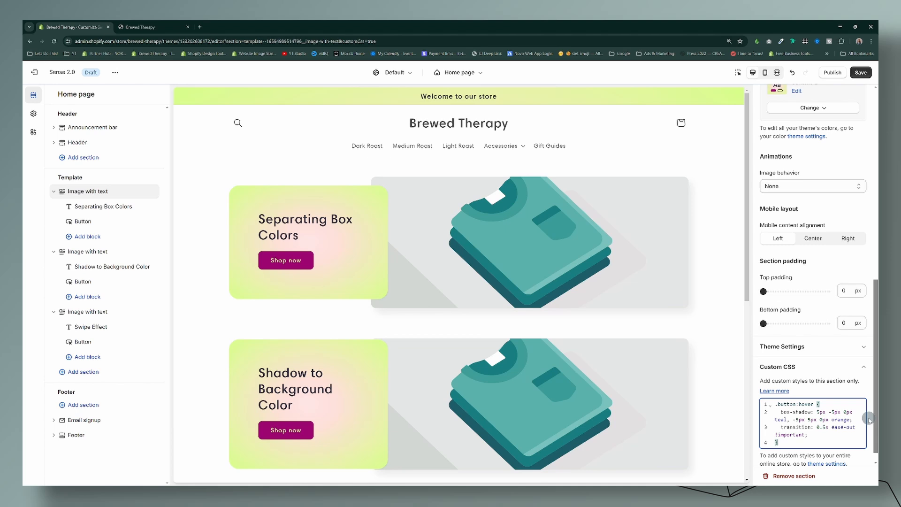
{"action": "mouse_move", "coordinate": [861, 72]}
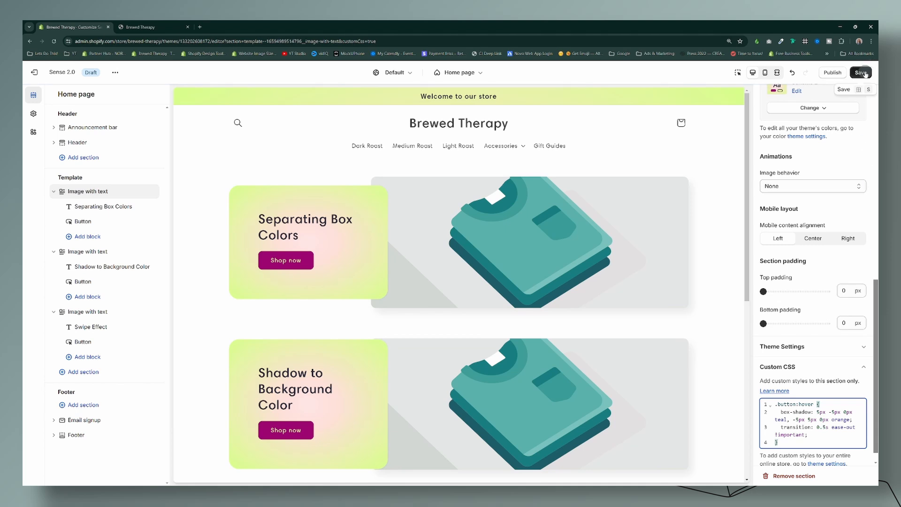
{"action": "left_click", "coordinate": [860, 73]}
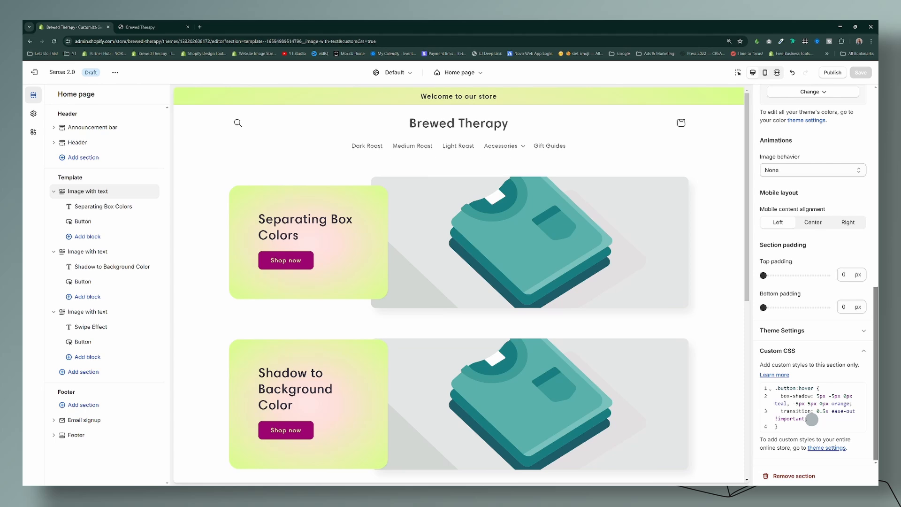
{"action": "mouse_move", "coordinate": [820, 395]}
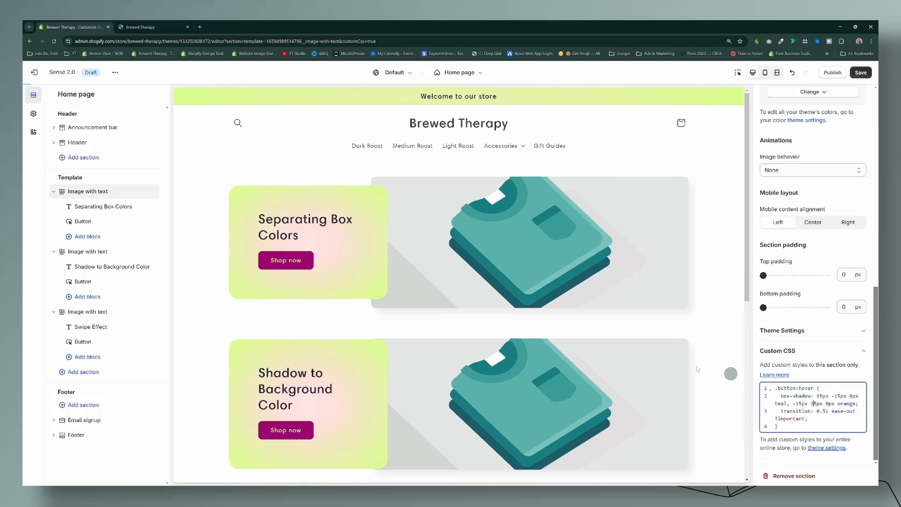
{"action": "mouse_move", "coordinate": [299, 266]}
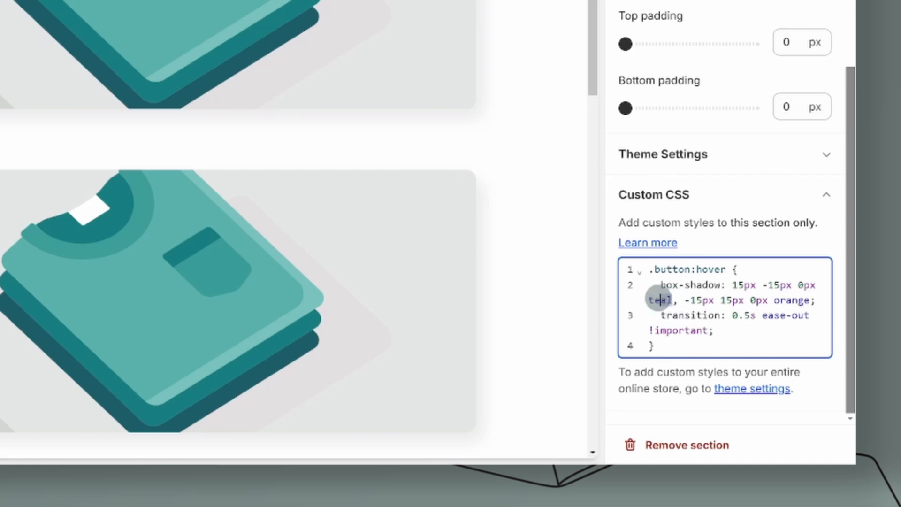
Step: Change the hover shadow offsets to 15px and teal to #000, then save
{"action": "type", "text": "#000"}
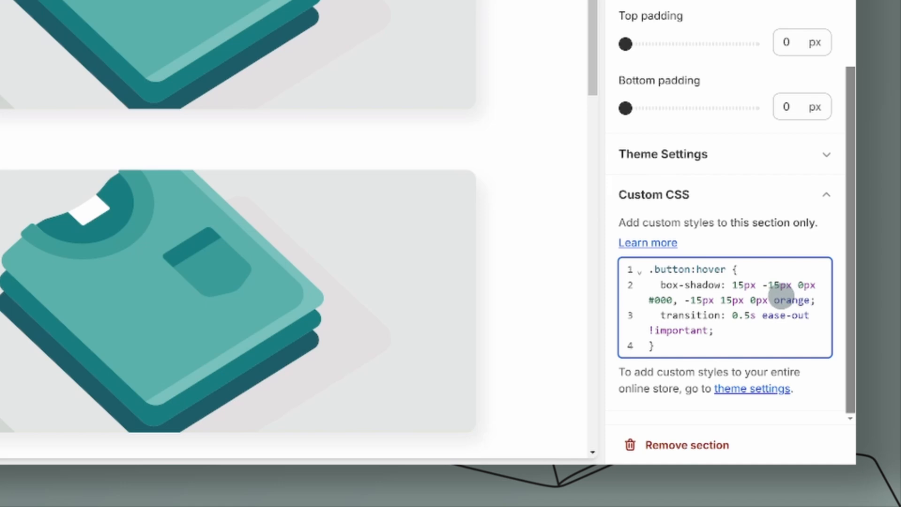
{"action": "mouse_move", "coordinate": [675, 332]}
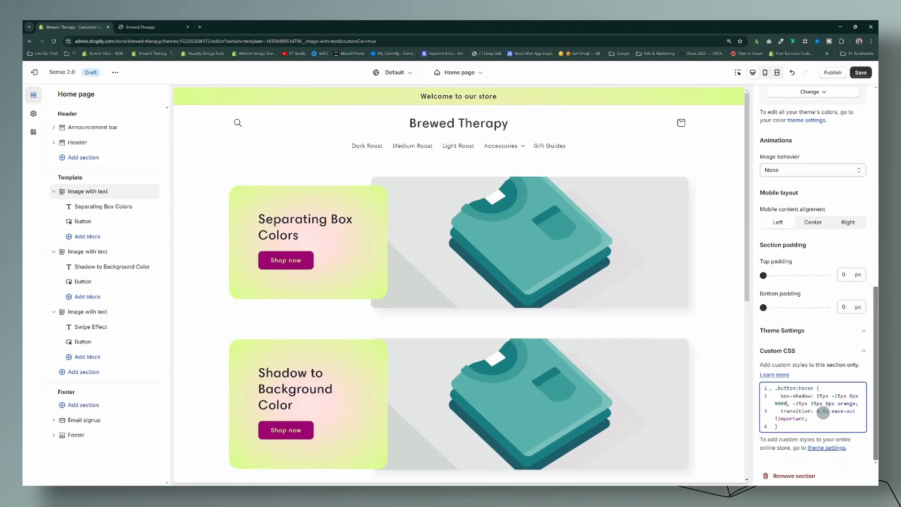
{"action": "left_click", "coordinate": [860, 72]}
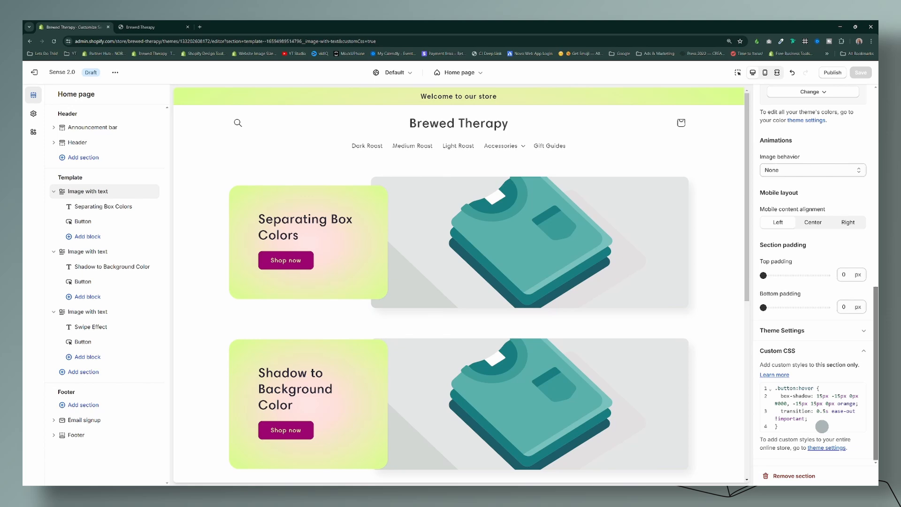
{"action": "mouse_move", "coordinate": [730, 398]}
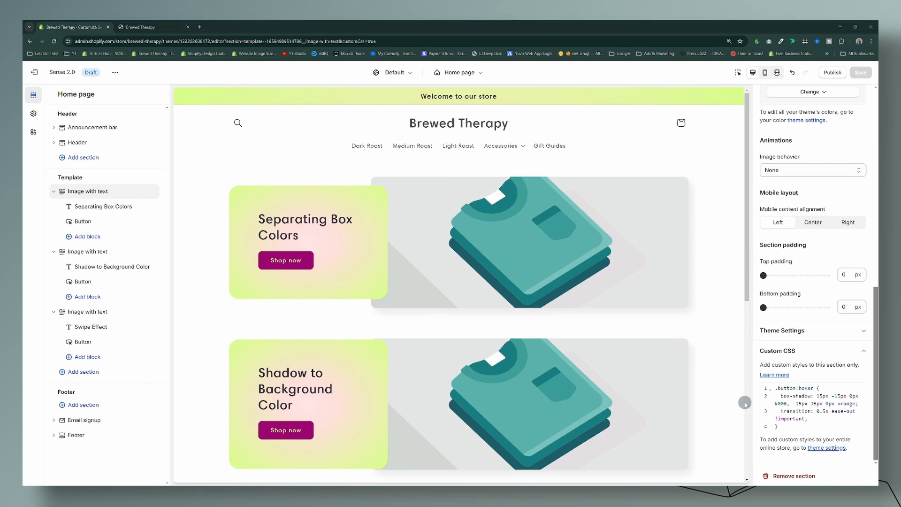
{"action": "mouse_move", "coordinate": [96, 253]}
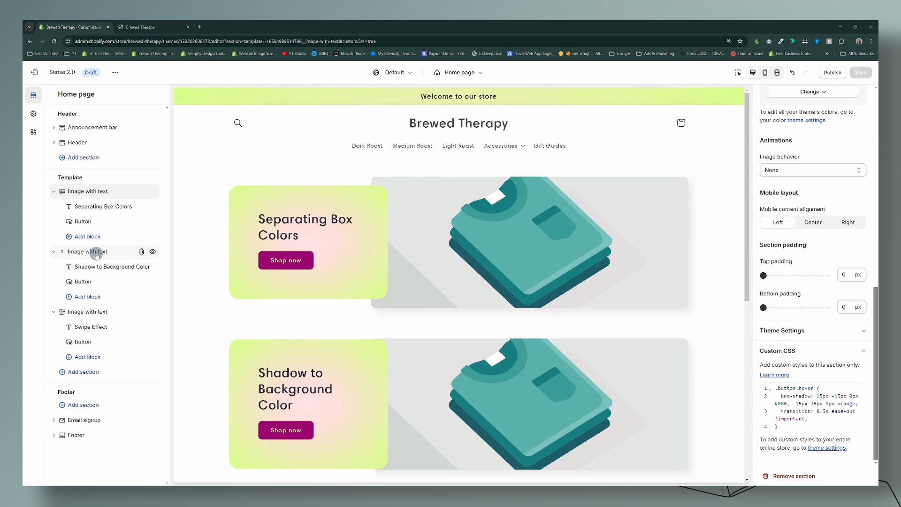
Step: Start the second section's Custom CSS with a .button rule for the teal shadow
{"action": "left_click", "coordinate": [87, 252]}
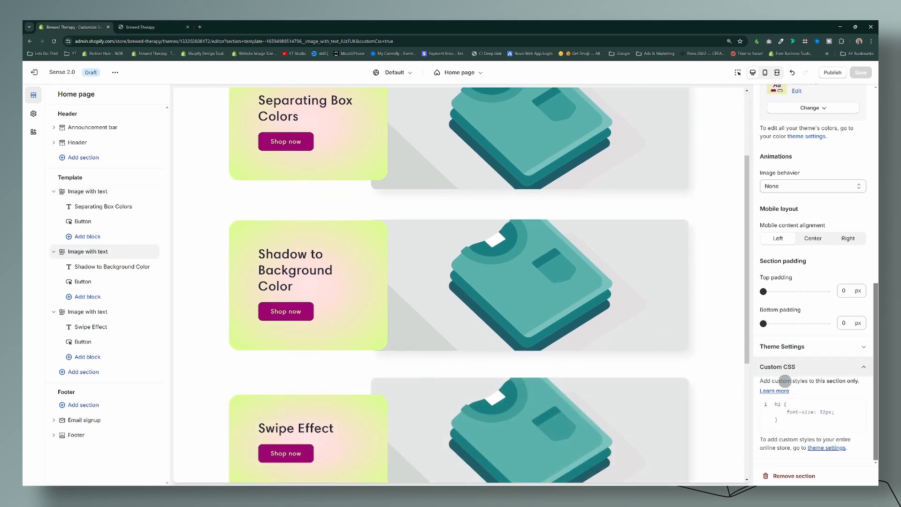
{"action": "type", "text": ".button {"}
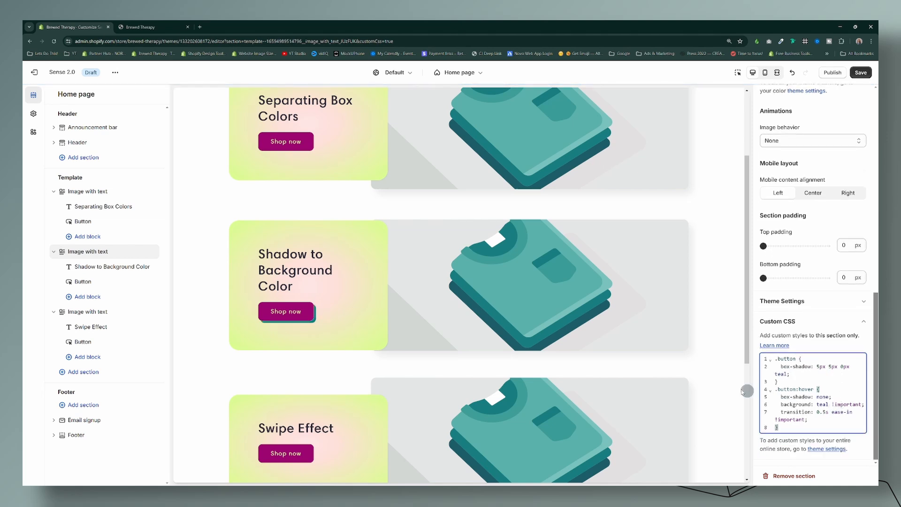
{"action": "mouse_move", "coordinate": [309, 323]}
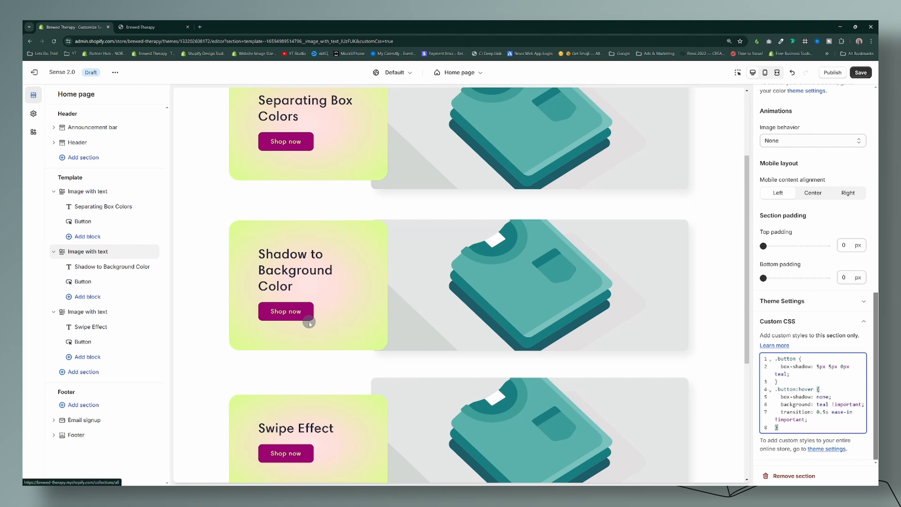
{"action": "mouse_move", "coordinate": [304, 312]}
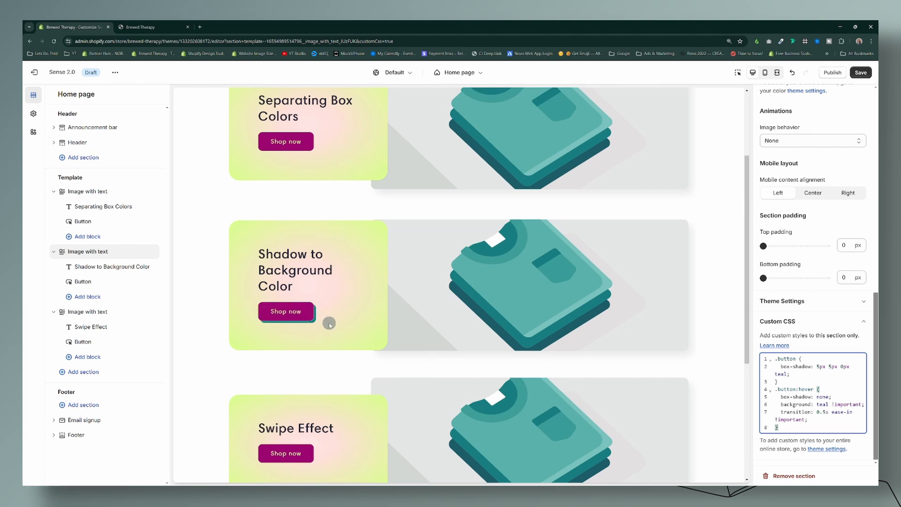
{"action": "mouse_move", "coordinate": [303, 321]}
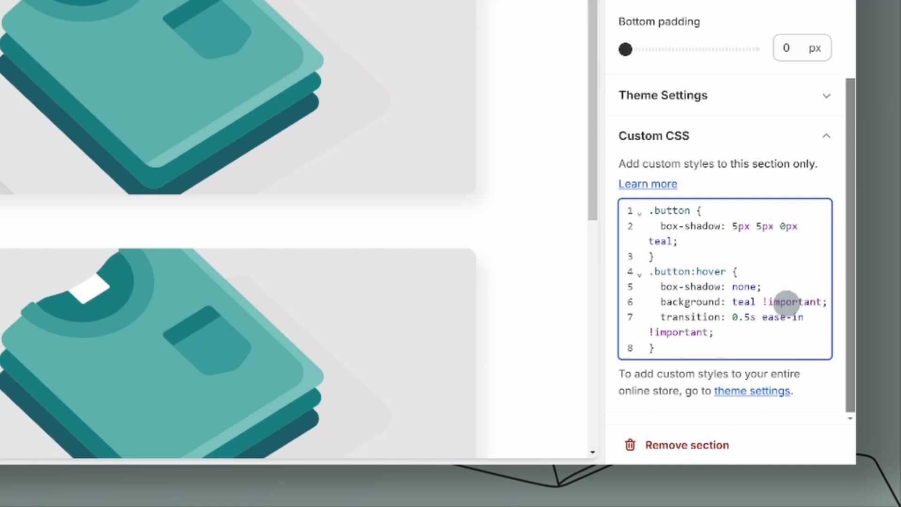
Step: Preview the second section's button with its 5px teal shadow becoming a teal background on hover
{"action": "left_click", "coordinate": [732, 225]}
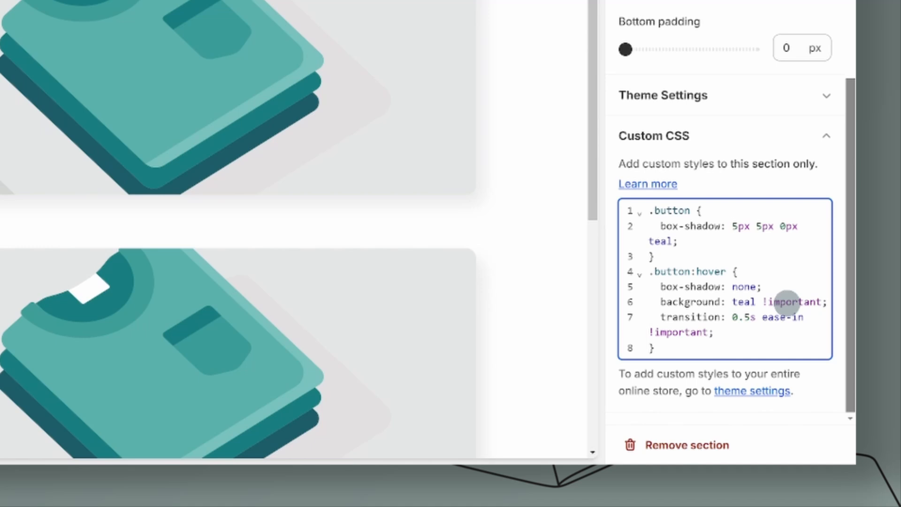
{"action": "left_click", "coordinate": [732, 226]}
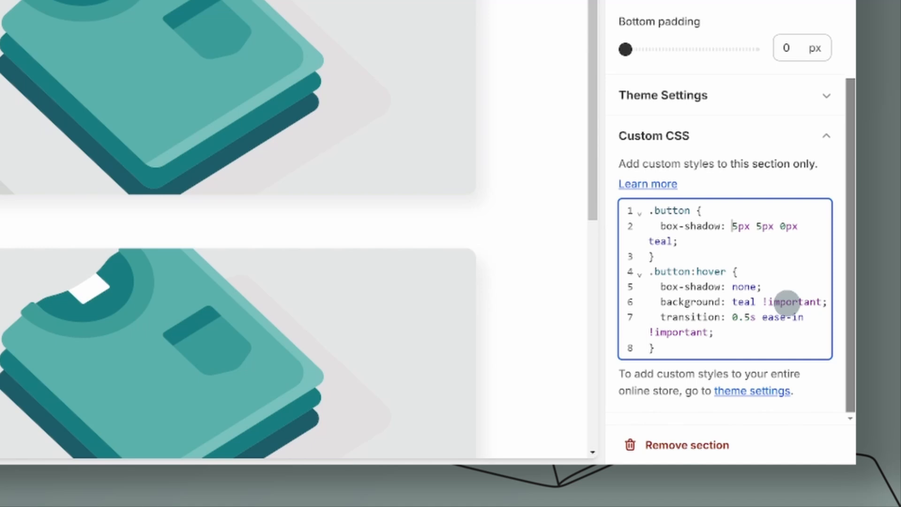
{"action": "mouse_move", "coordinate": [705, 316]}
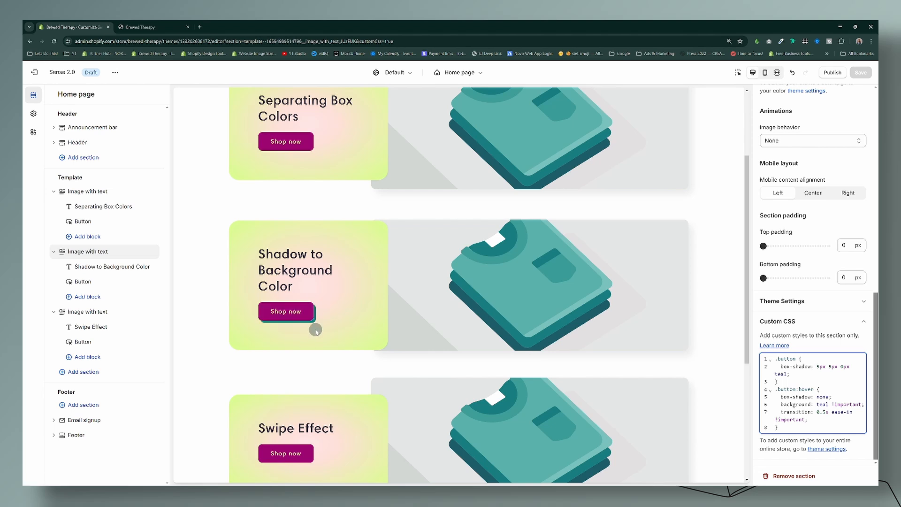
Step: Scroll to the Swipe Effect section and reveal its darkmagenta-to-teal gradient swipe CSS
{"action": "scroll", "scroll_direction": "down", "scroll_amount": 3}
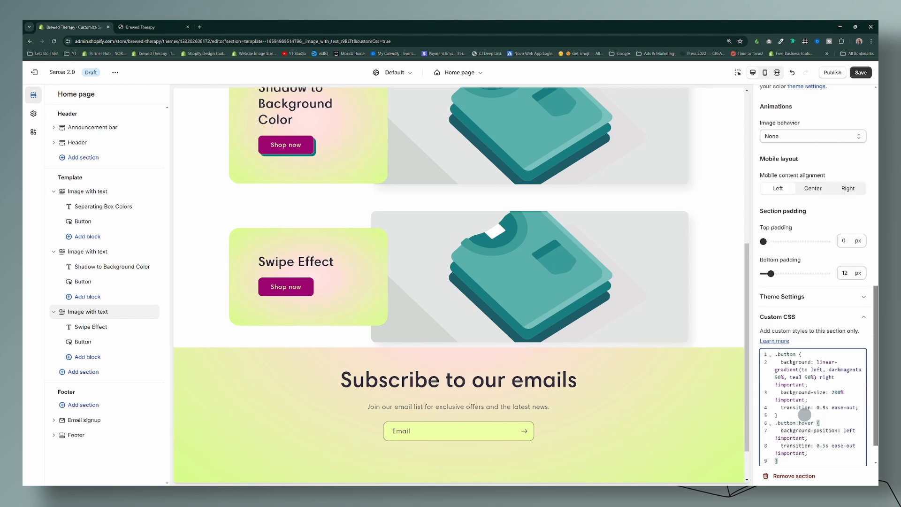
{"action": "scroll", "scroll_direction": "down", "scroll_amount": 3}
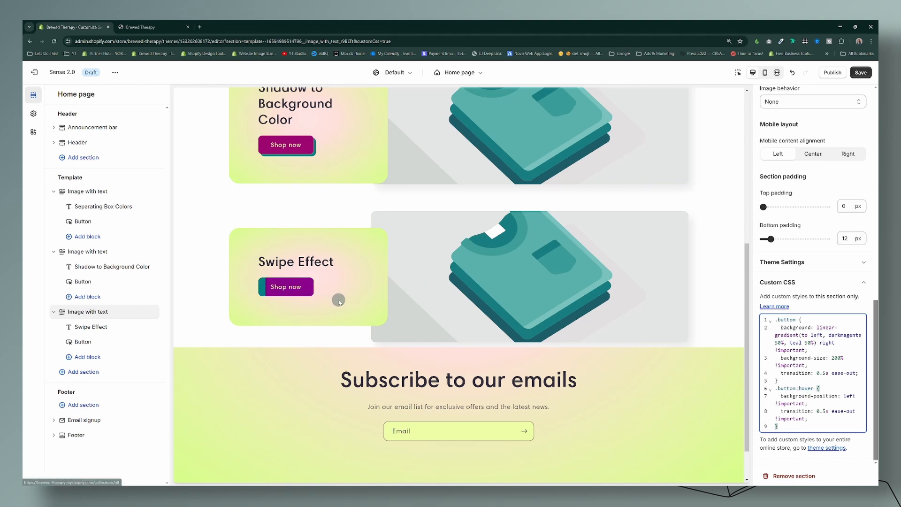
{"action": "mouse_move", "coordinate": [345, 295]}
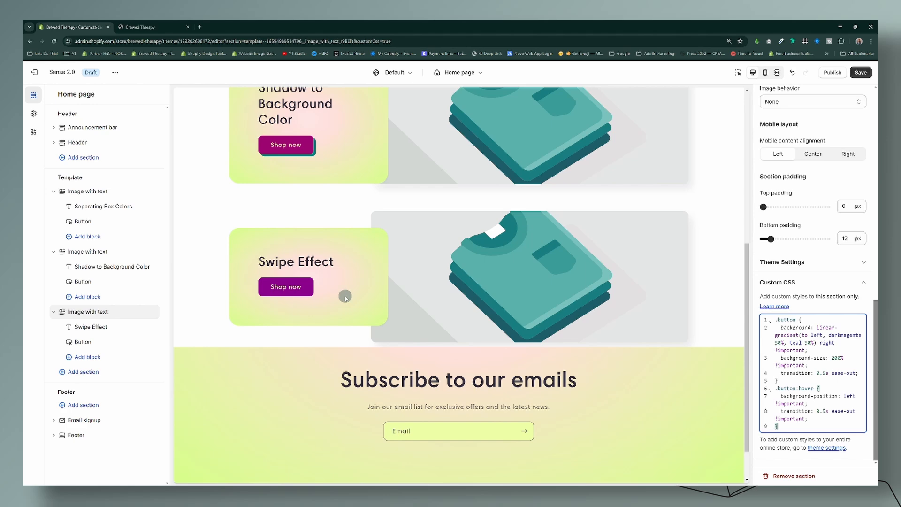
Step: Save the Swipe Effect section's gradient swipe button styling
{"action": "left_click", "coordinate": [860, 72]}
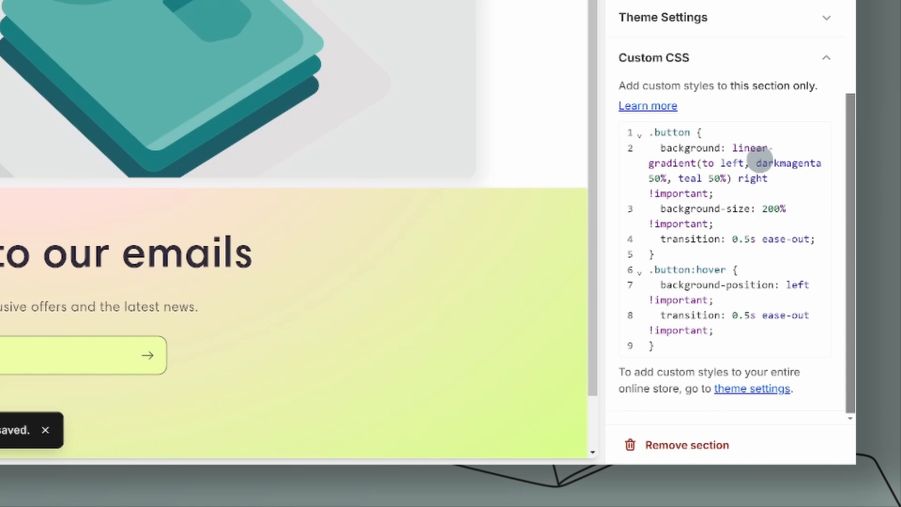
{"action": "mouse_move", "coordinate": [683, 179]}
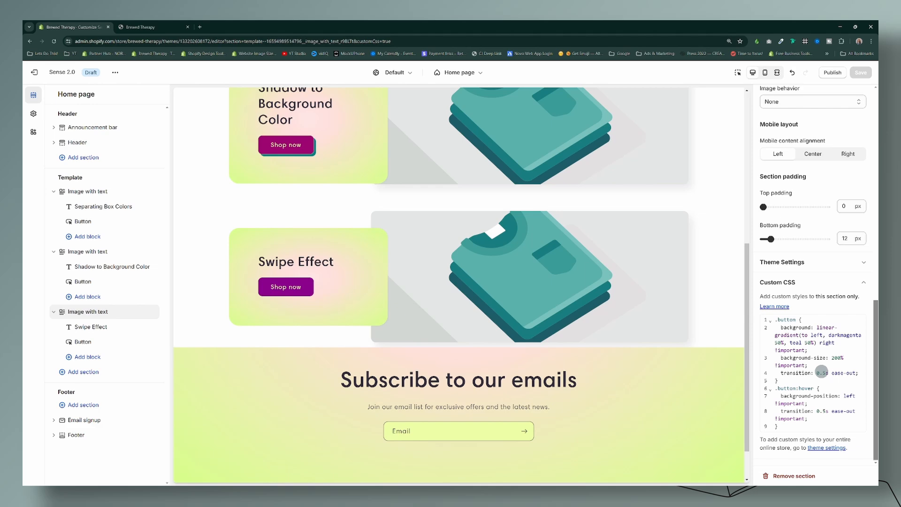
{"action": "left_click", "coordinate": [148, 26]}
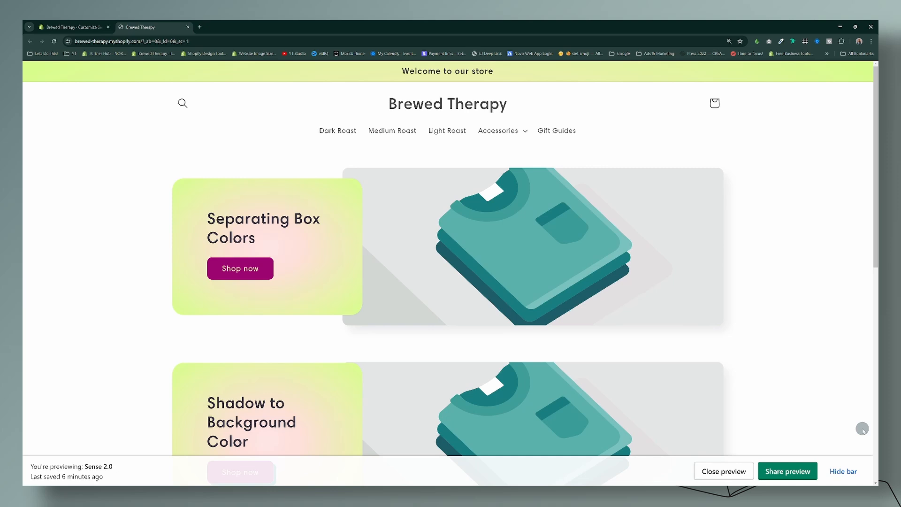
{"action": "mouse_move", "coordinate": [244, 272]}
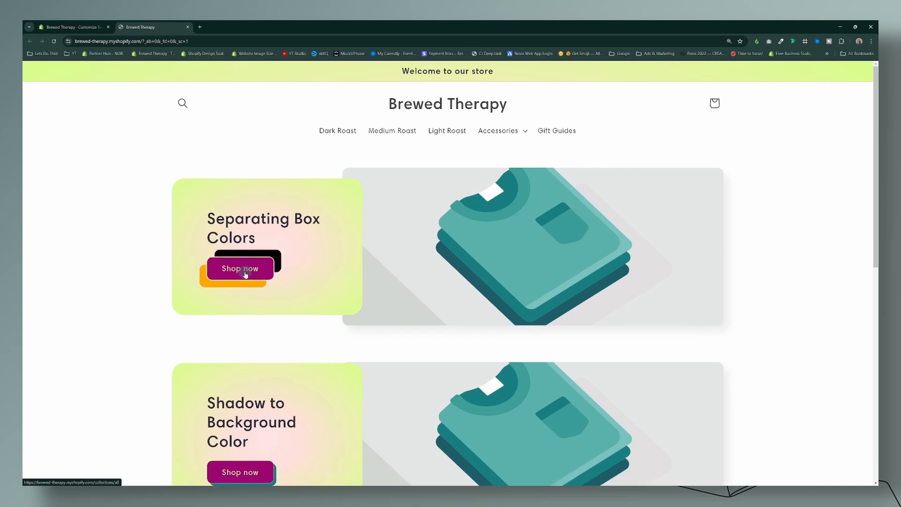
{"action": "scroll", "scroll_direction": "down", "scroll_amount": 3}
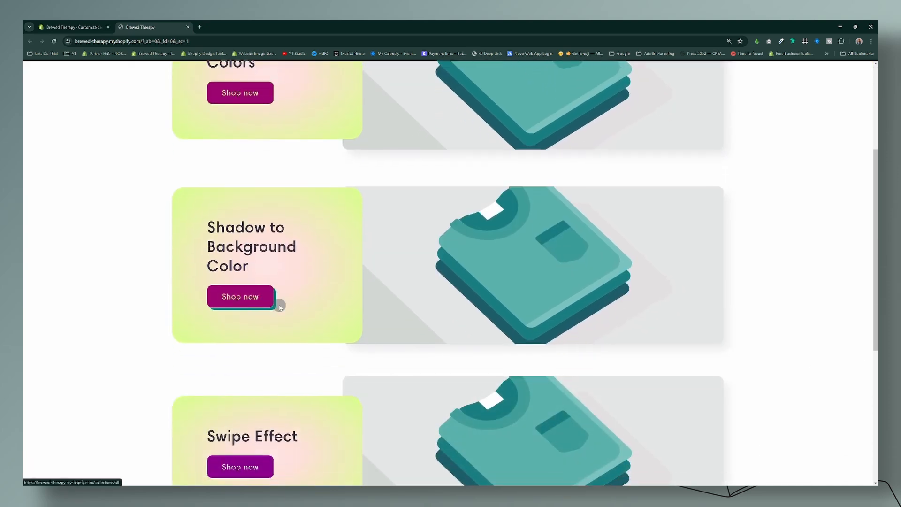
{"action": "scroll", "scroll_direction": "down", "scroll_amount": 3}
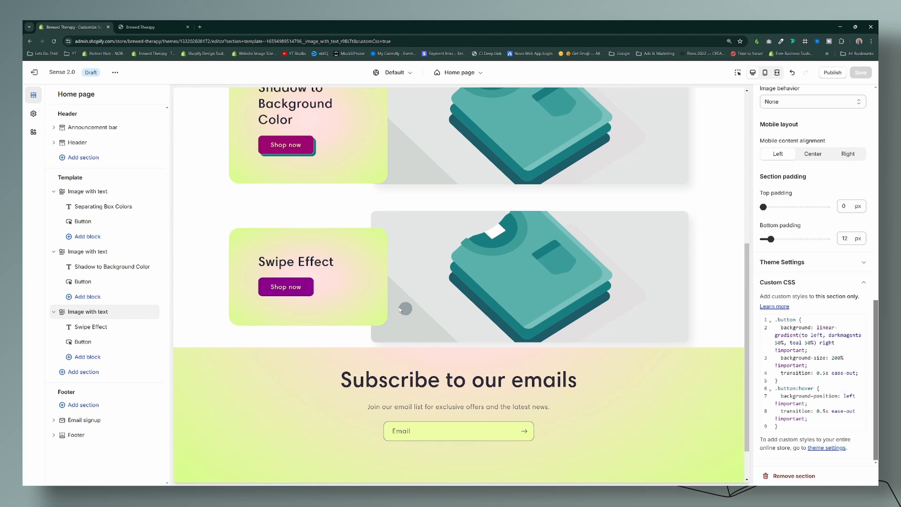
{"action": "mouse_move", "coordinate": [295, 290]}
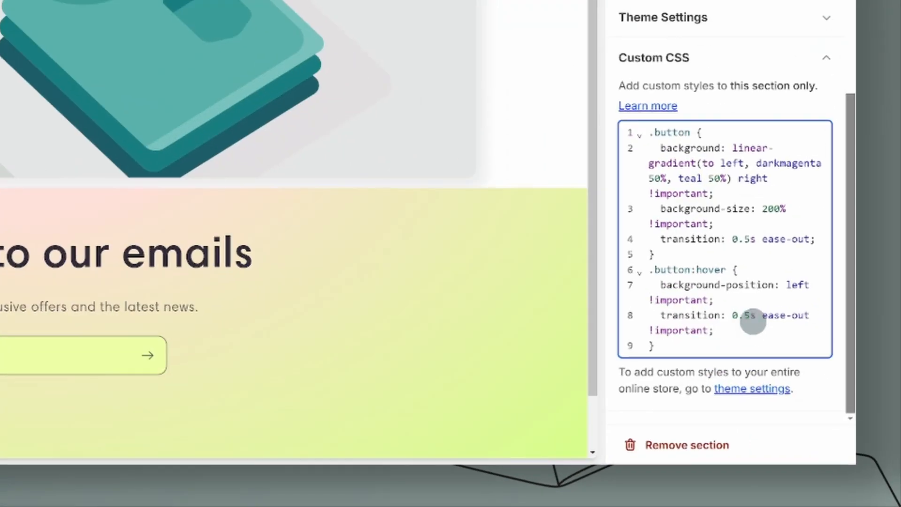
Step: Add color: black to the Swipe Effect .button:hover rule and save
{"action": "type", "text": "Color:"}
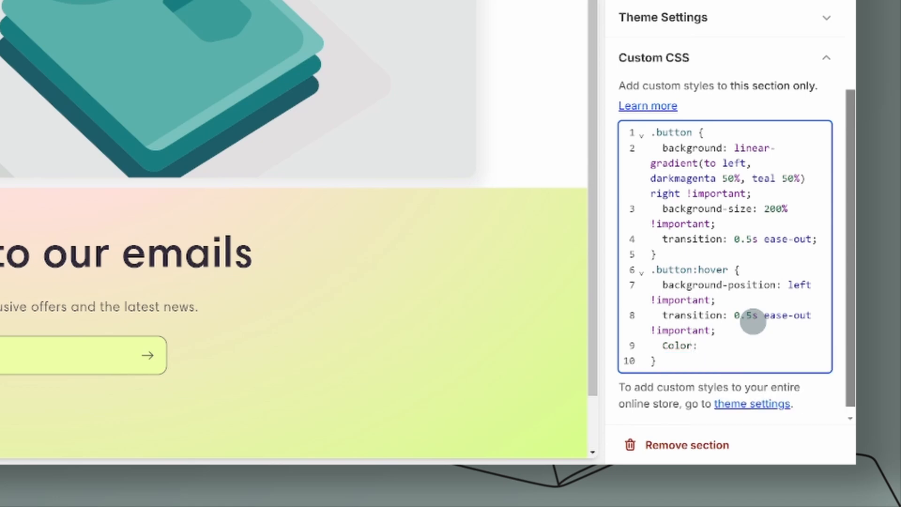
{"action": "type", "text": "black;"}
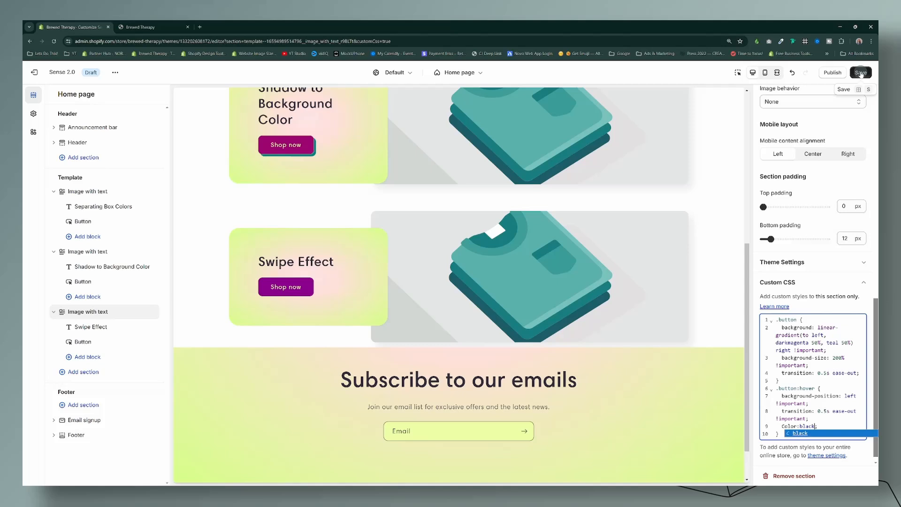
{"action": "left_click", "coordinate": [860, 73]}
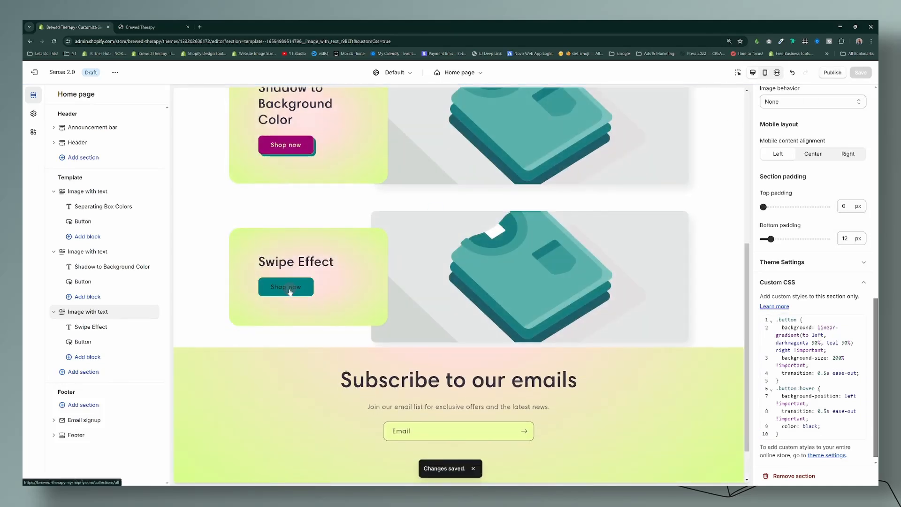
{"action": "mouse_move", "coordinate": [300, 293]}
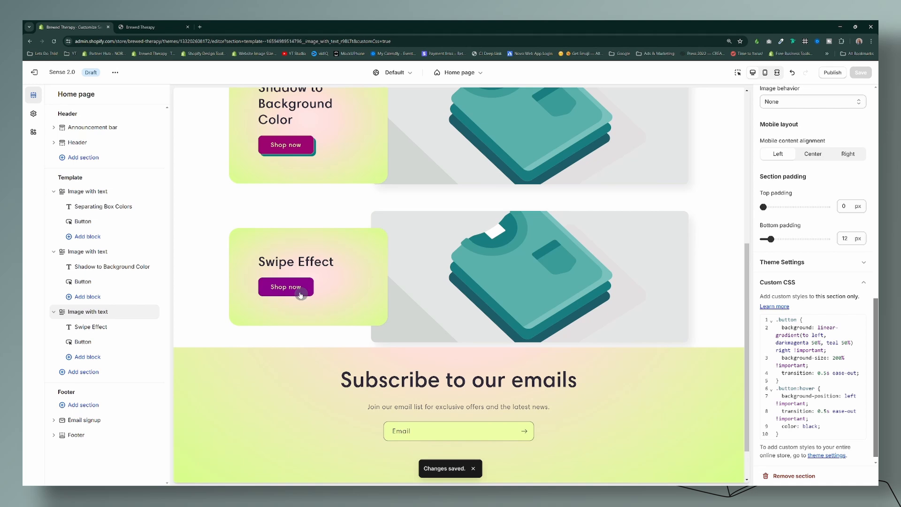
{"action": "mouse_move", "coordinate": [296, 289]}
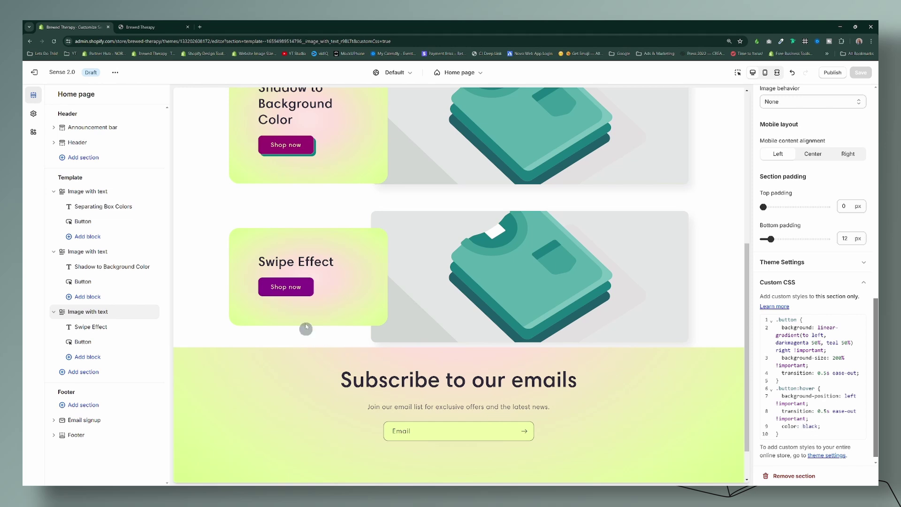
{"action": "mouse_move", "coordinate": [626, 332]}
{"action": "type", "text": "color"}
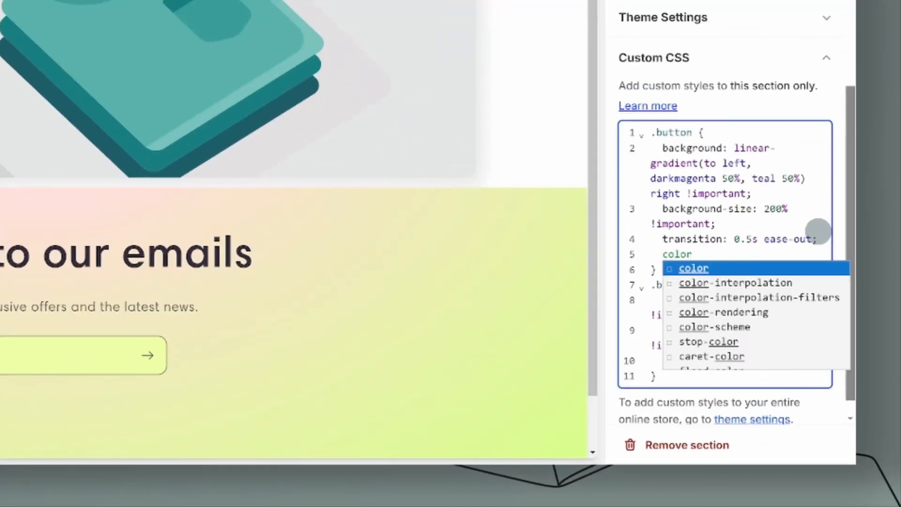
Step: Add color: white to the Swipe Effect button's base .button rule
{"action": "type", "text": "e;"}
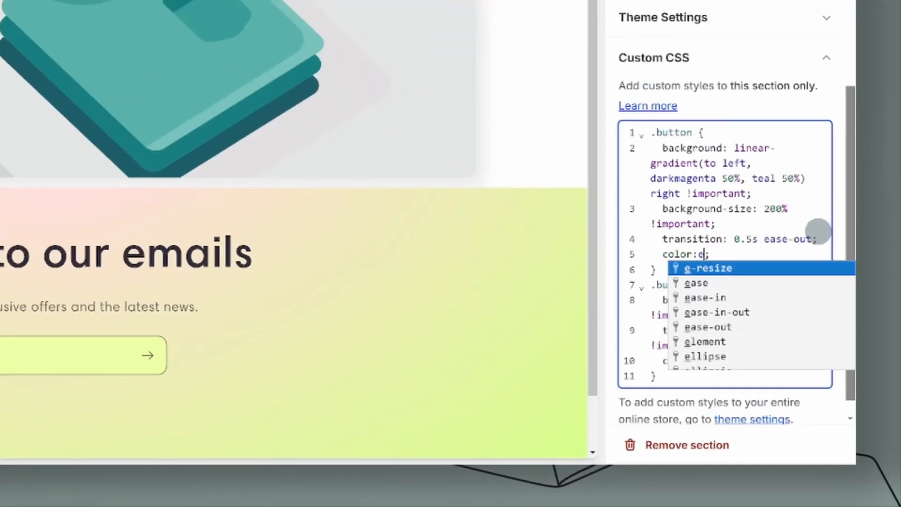
{"action": "type", "text": "hite"}
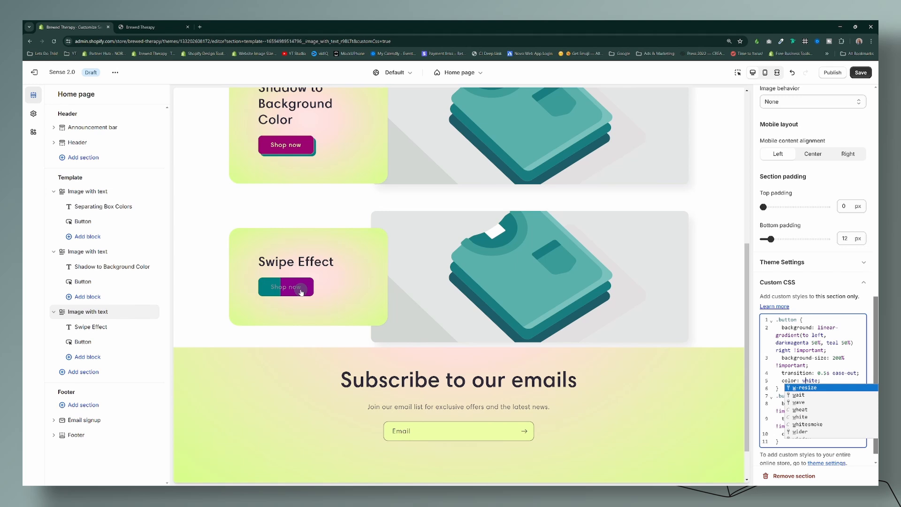
{"action": "mouse_move", "coordinate": [335, 301]}
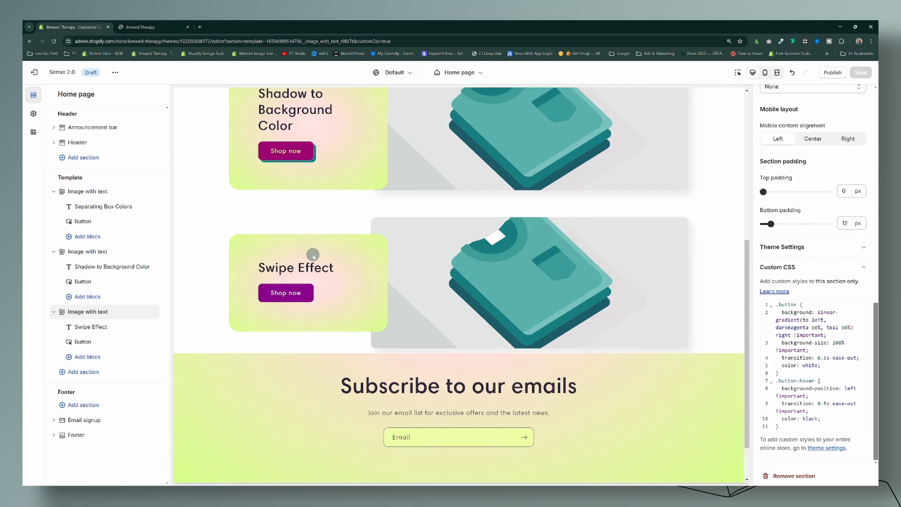
Step: Navigate via Theme settings back to the Home page sections list
{"action": "left_click", "coordinate": [33, 115]}
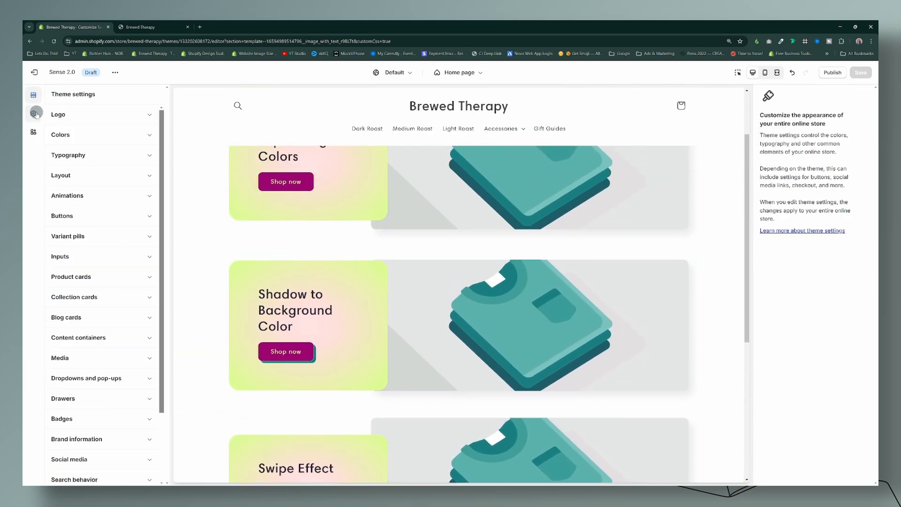
{"action": "left_click", "coordinate": [60, 135]}
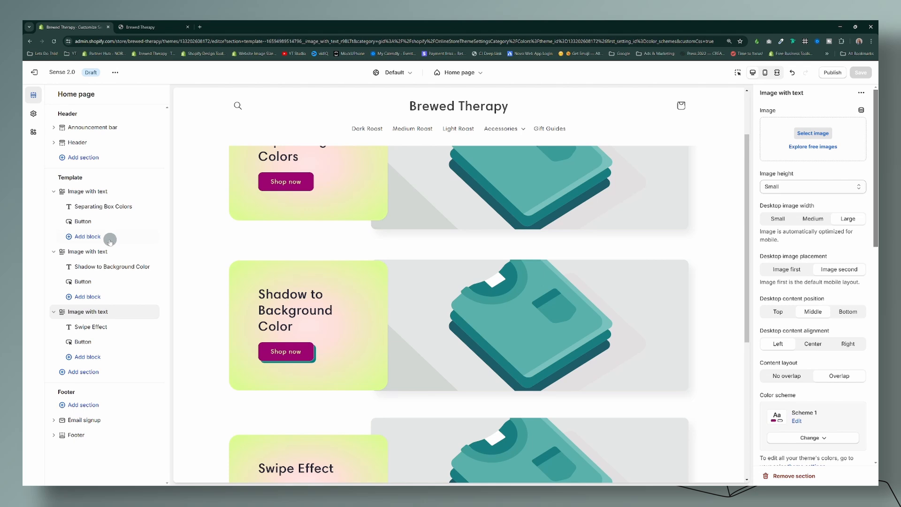
{"action": "mouse_move", "coordinate": [133, 267]}
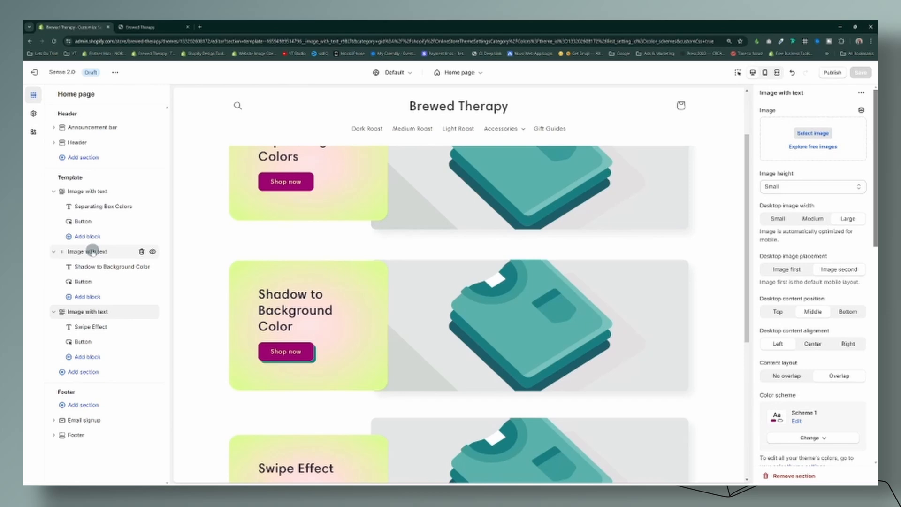
Step: Add background-color: black; to the Shadow to Background Color button's .button rule
{"action": "scroll", "scroll_direction": "down", "scroll_amount": 3}
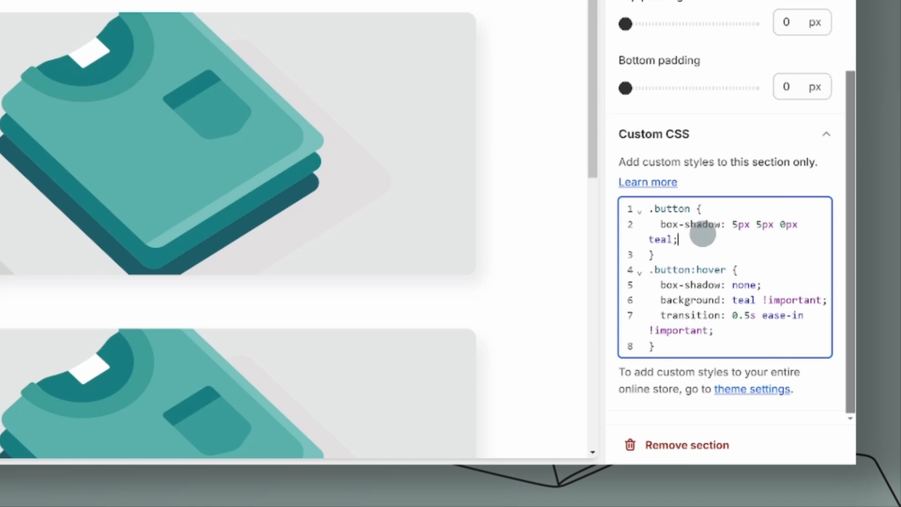
{"action": "type", "text": "background-color: black;"}
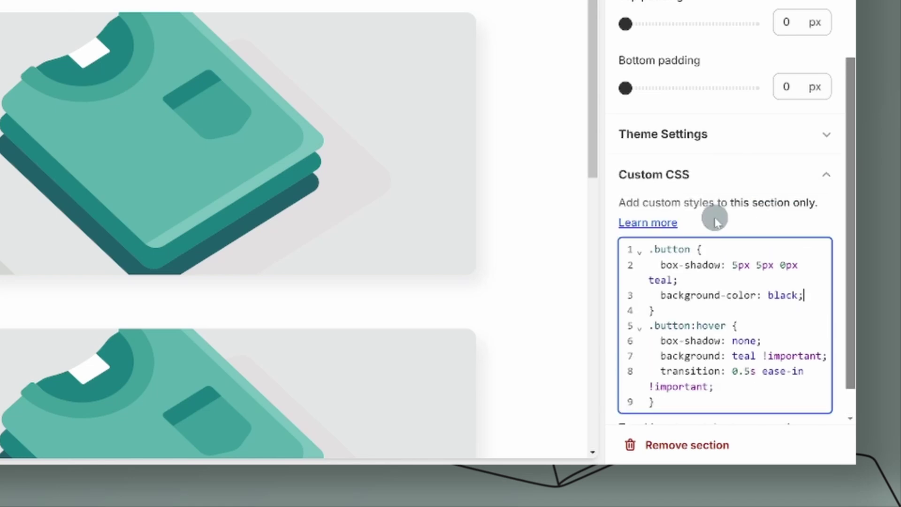